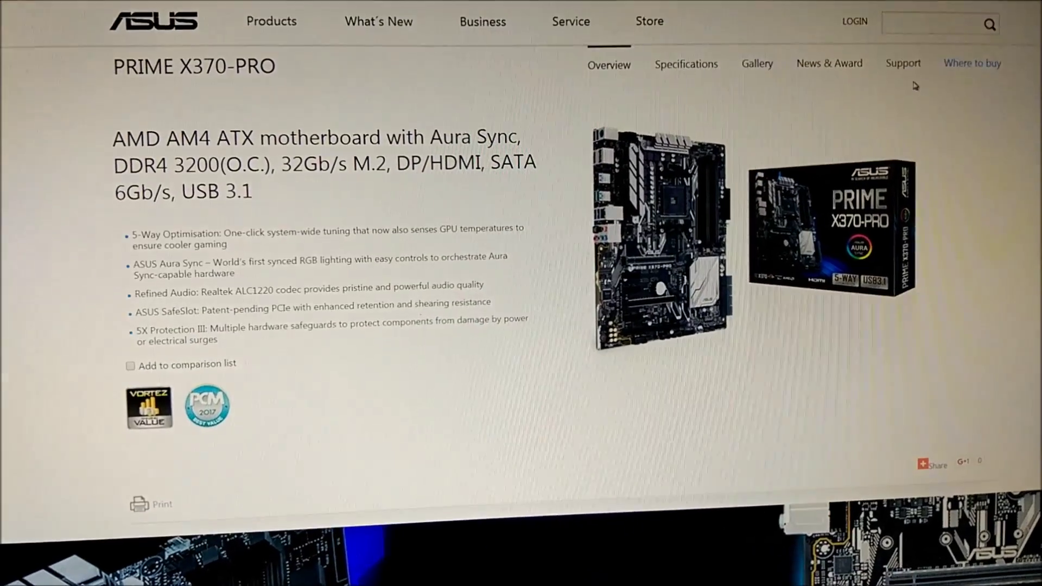
- Choose Windows 7 64bit as the OS for PRIME X370-PRO Driver & Tools downloads
click(903, 63)
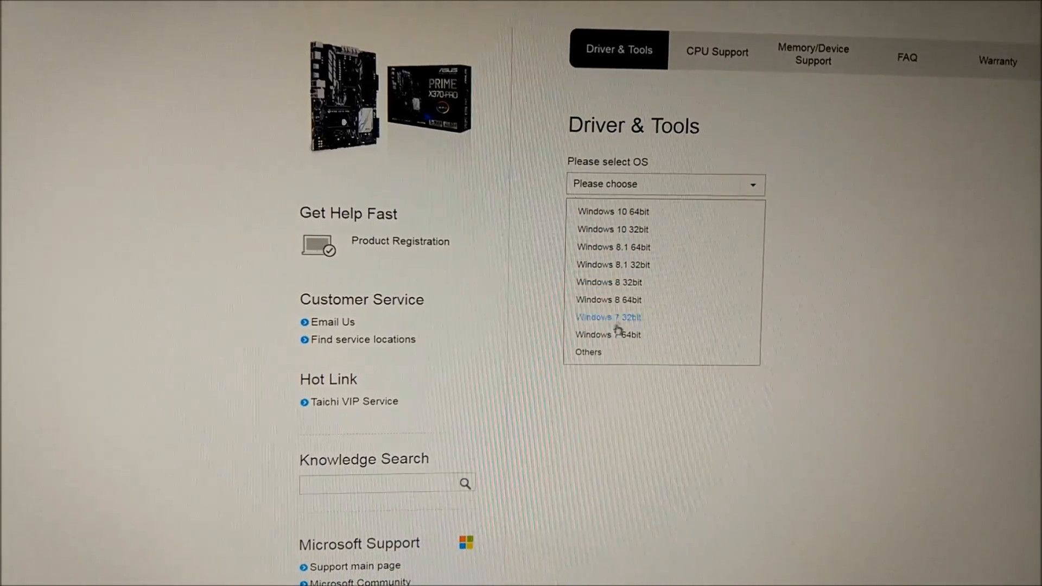
click(607, 334)
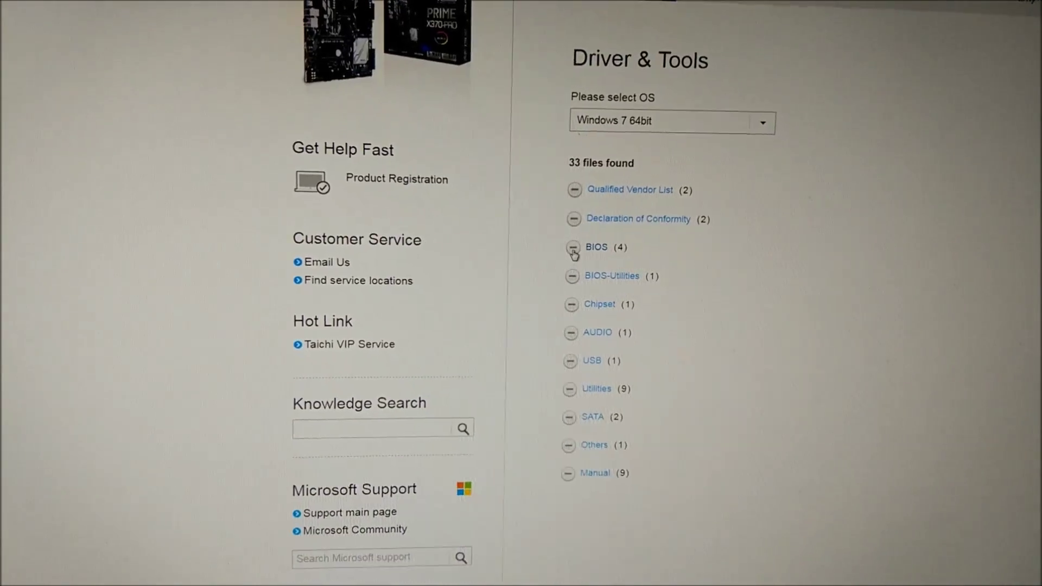
- Expand the BIOS (4) category to list versions 0515 and 0511
click(573, 248)
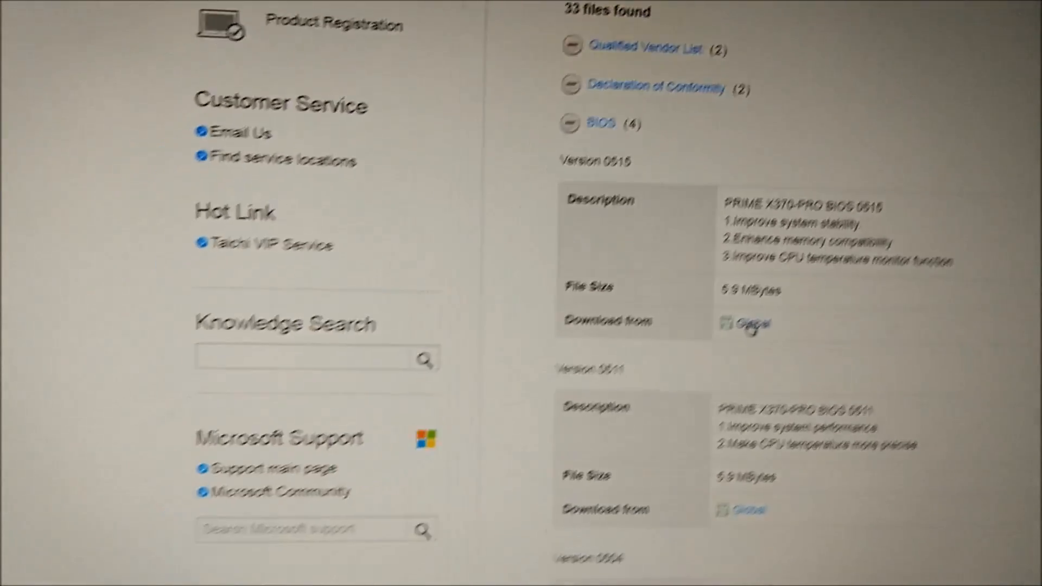
- Scroll to the Version 0515 Global download link
scroll(down, 3)
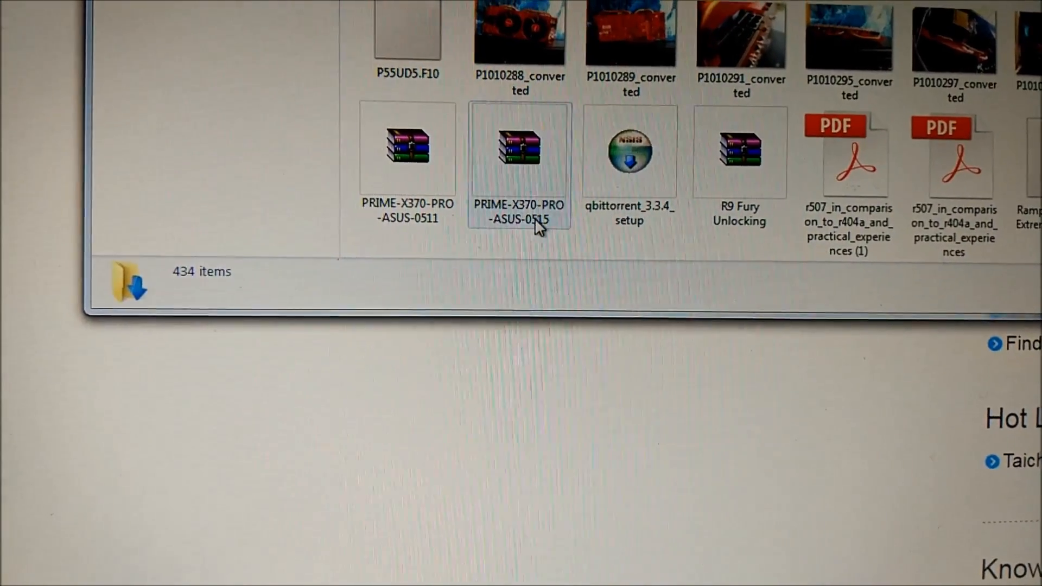
- Quick-format the AMD (G:) USB drive as FAT32
right_click(519, 155)
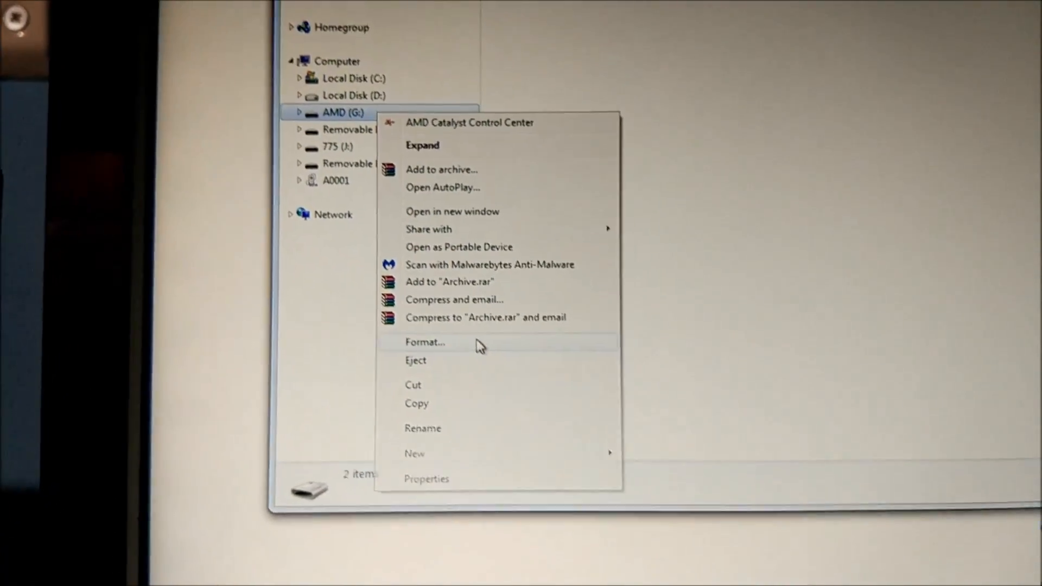
click(424, 342)
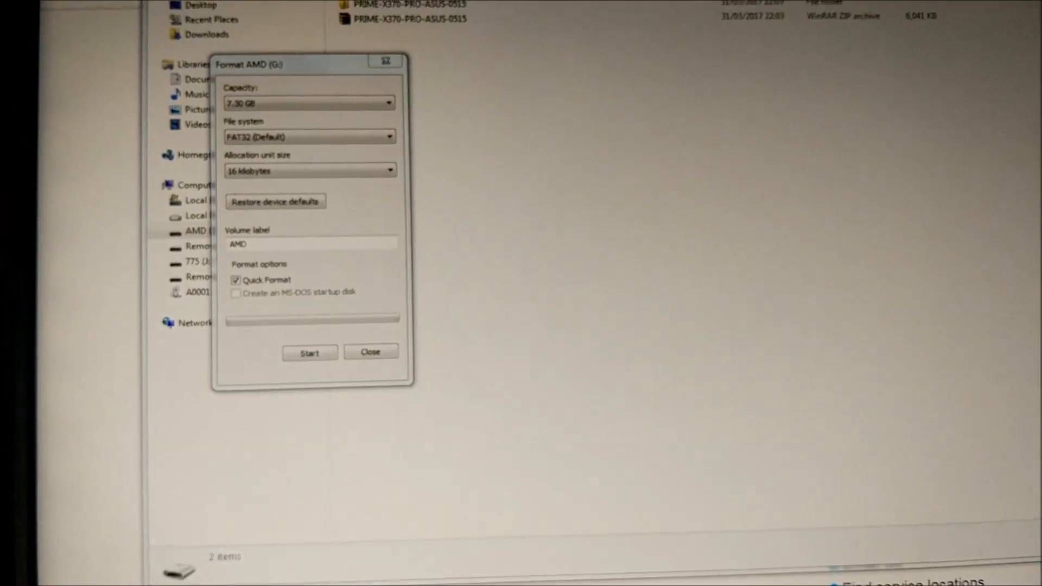
click(310, 353)
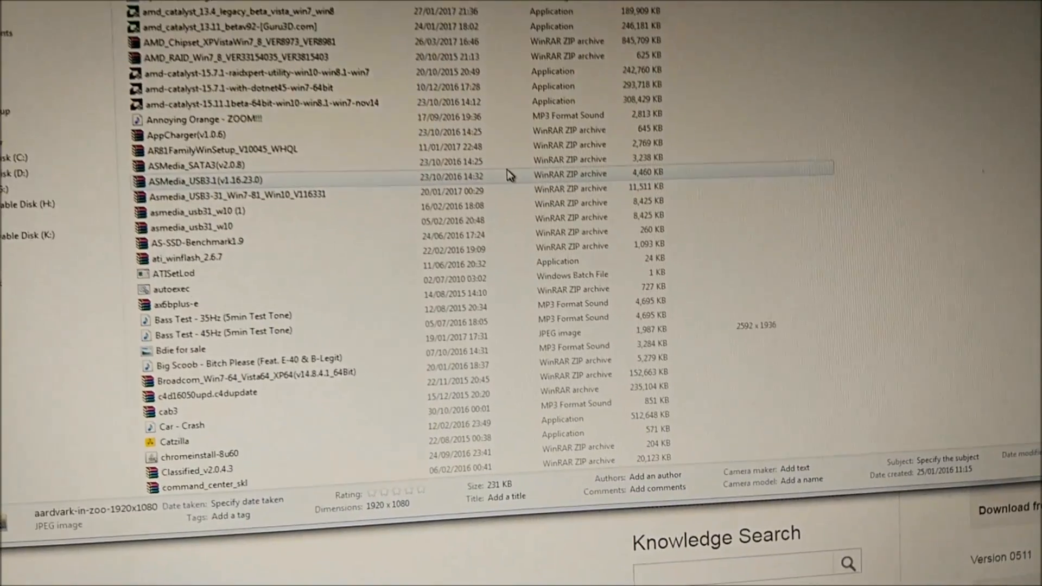
- Scroll the Downloads list to the 0515 archive for copying to AMD (G:)
scroll(down, 3)
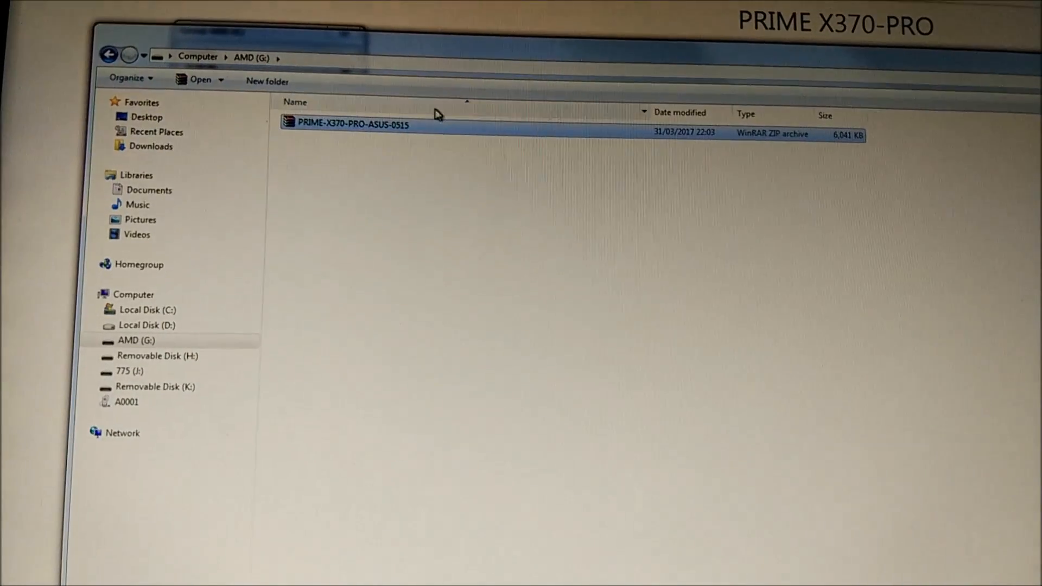
- Extract the 0515 archive on AMD (G:) and check the PRIME-X370-PRO-ASUS-0515.CAP file inside
right_click(354, 124)
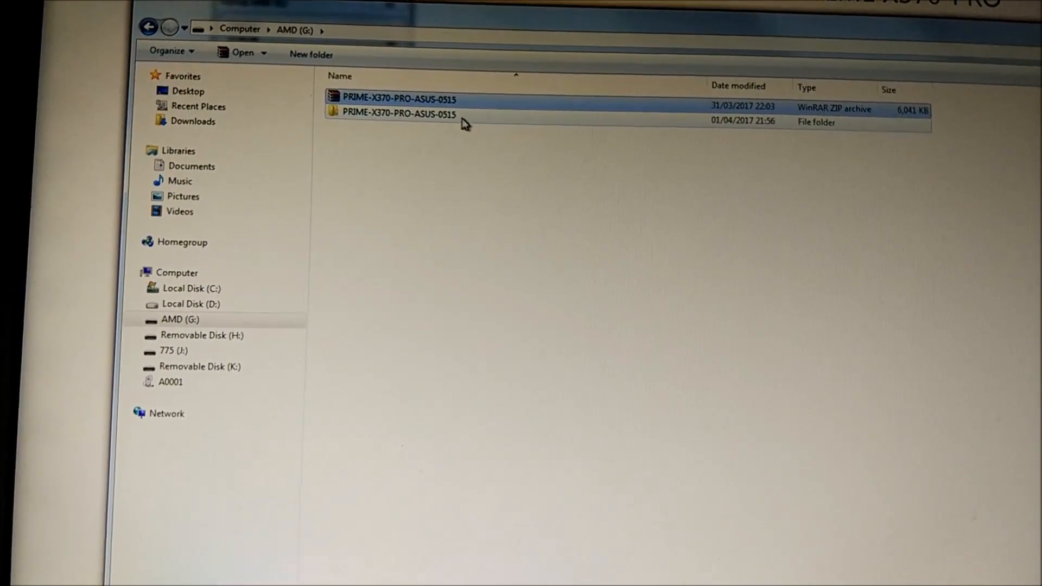
double_click(393, 113)
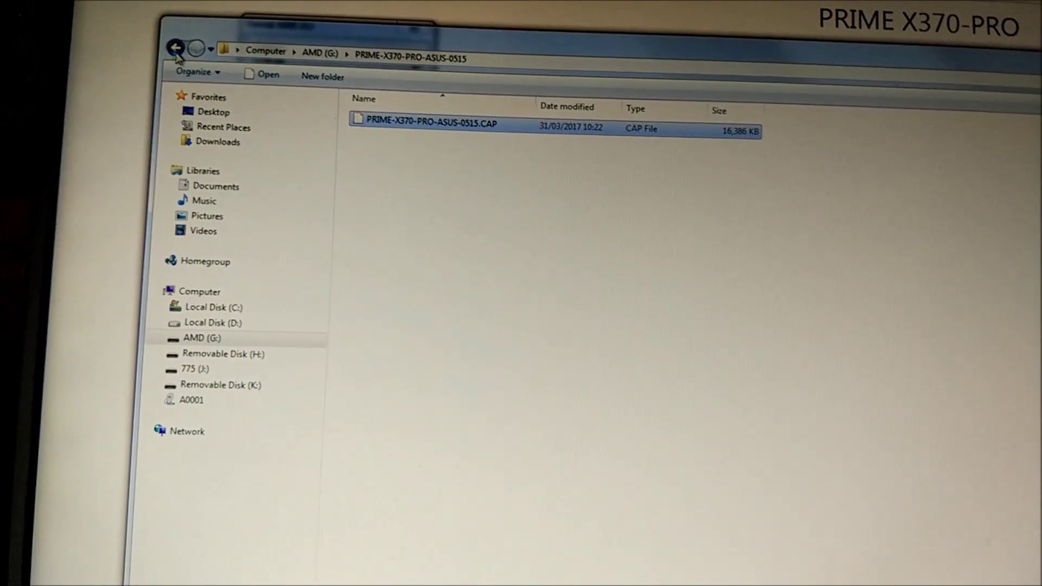
click(176, 48)
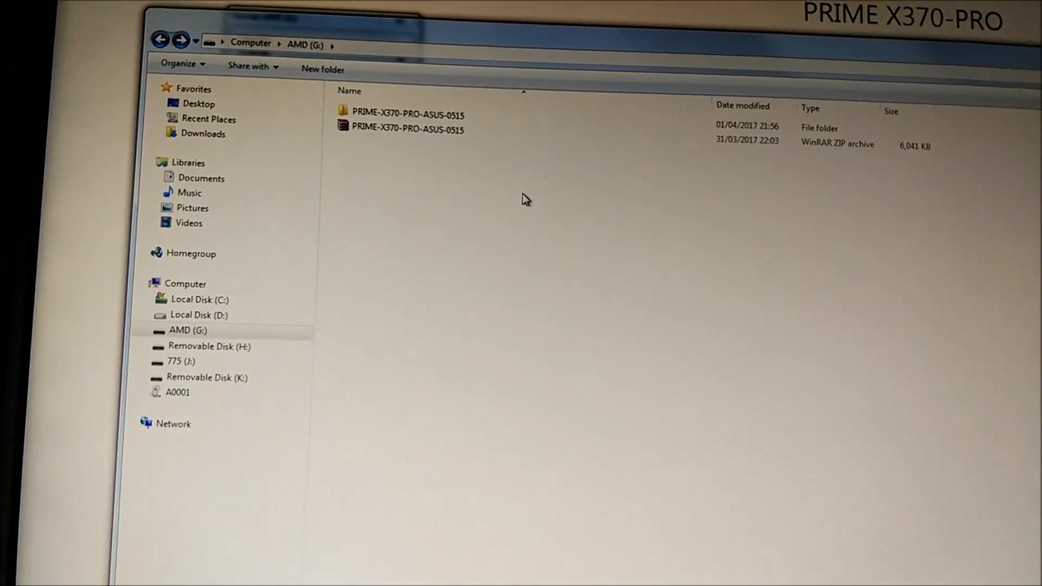
double_click(411, 114)
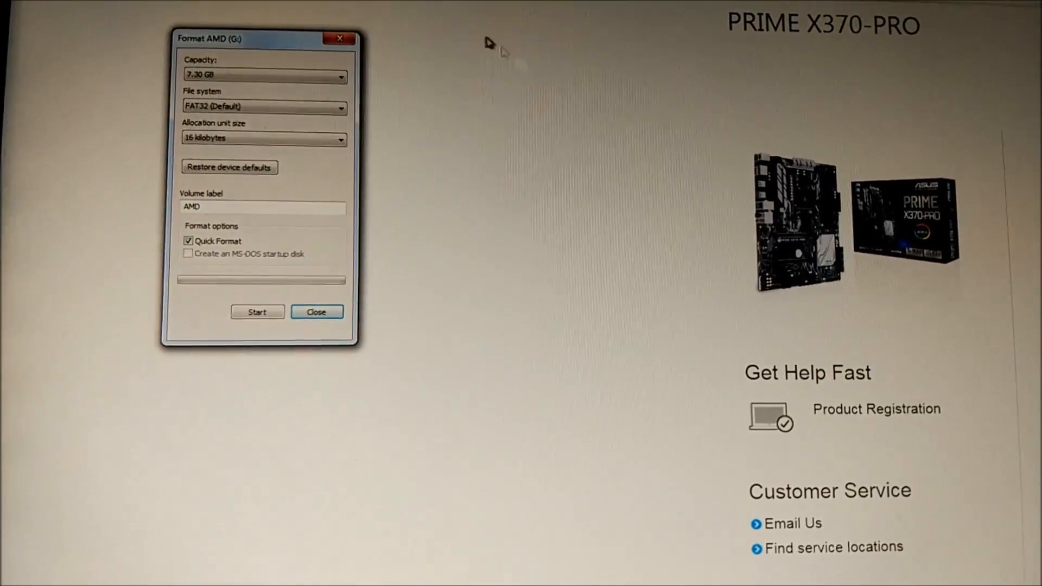
click(317, 312)
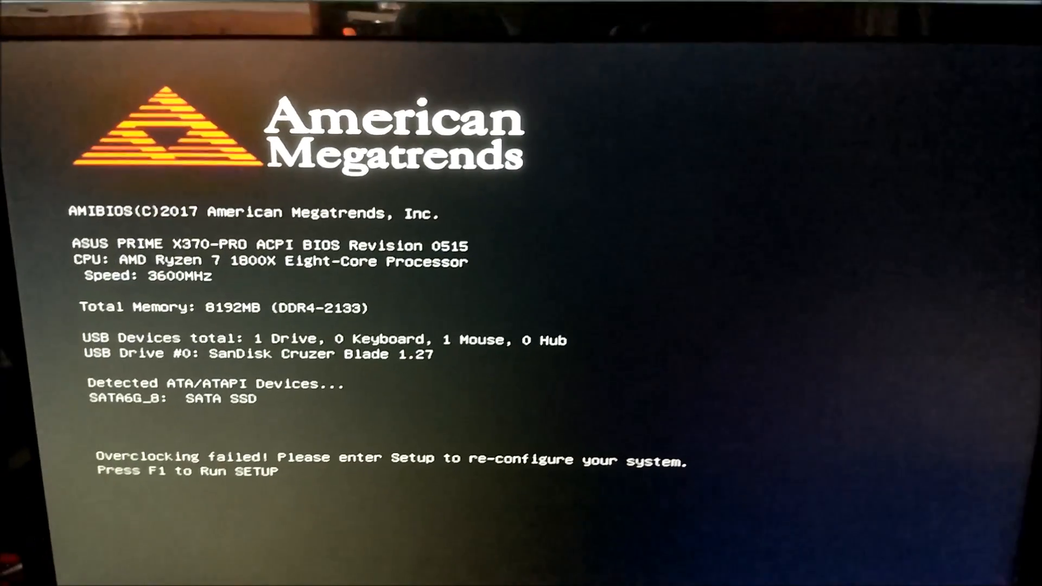
- Enter BIOS setup with F1 from the POST screen reporting revision 0515
key(F1)
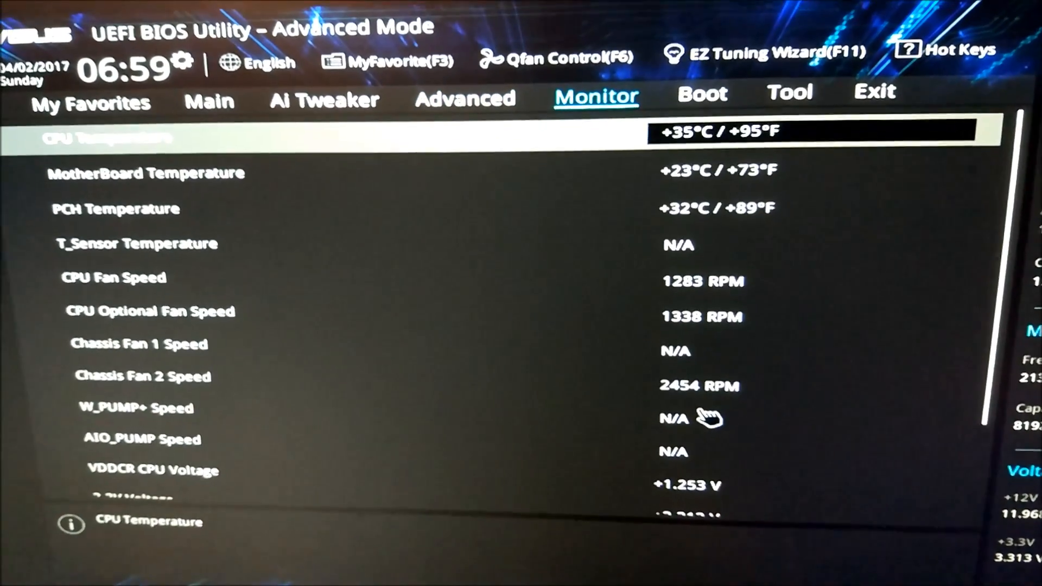
- Switch from the hardware monitor readings to the Boot settings
click(790, 91)
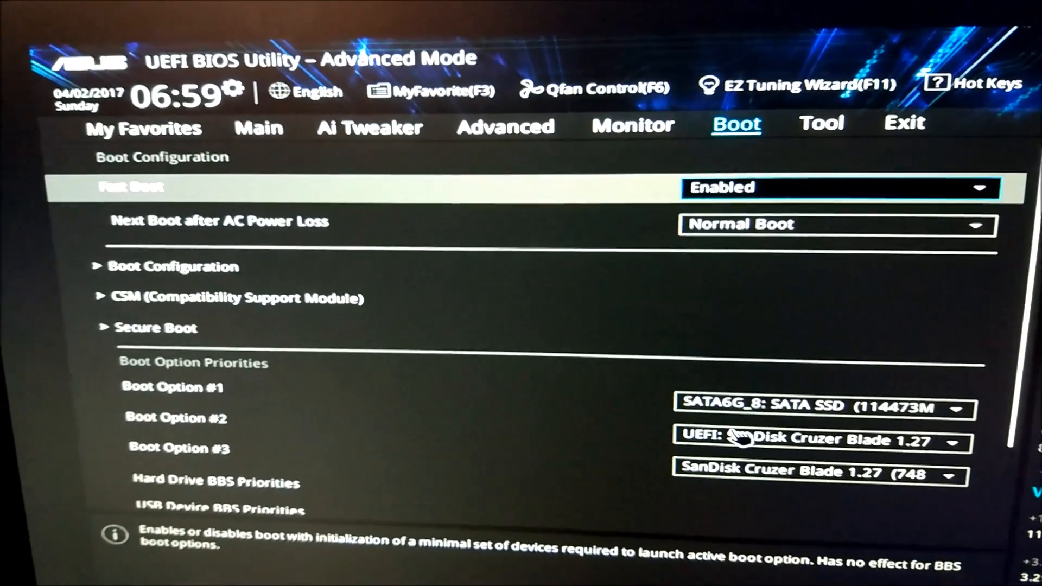
click(904, 122)
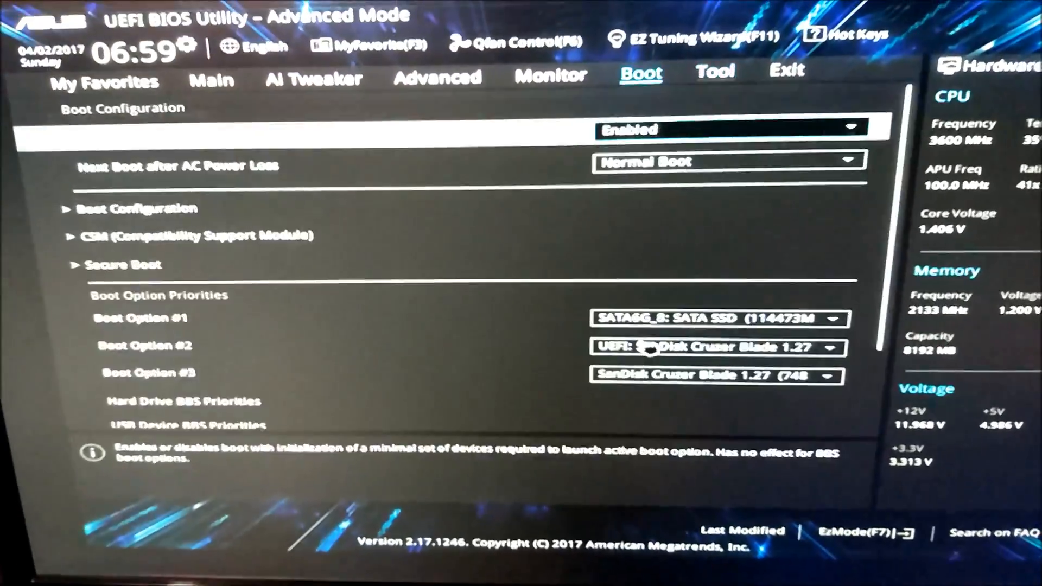
- Show Ai Tweaker settings with 4000MHz target CPU speed and DDR4-2400MHz memory
click(211, 80)
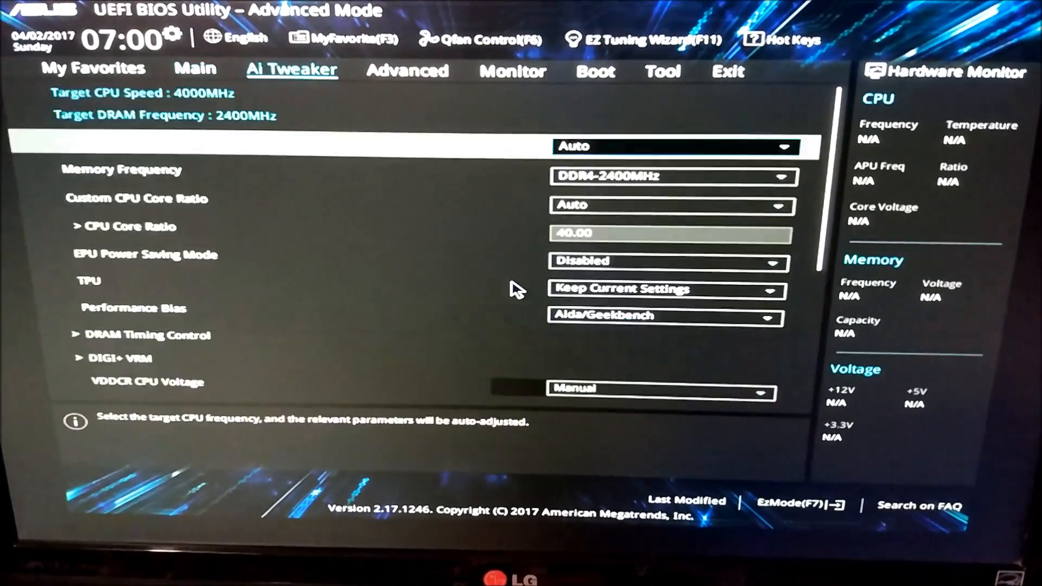
- Launch the ASUS EZ Flash 3 Utility from the Tool page
click(662, 70)
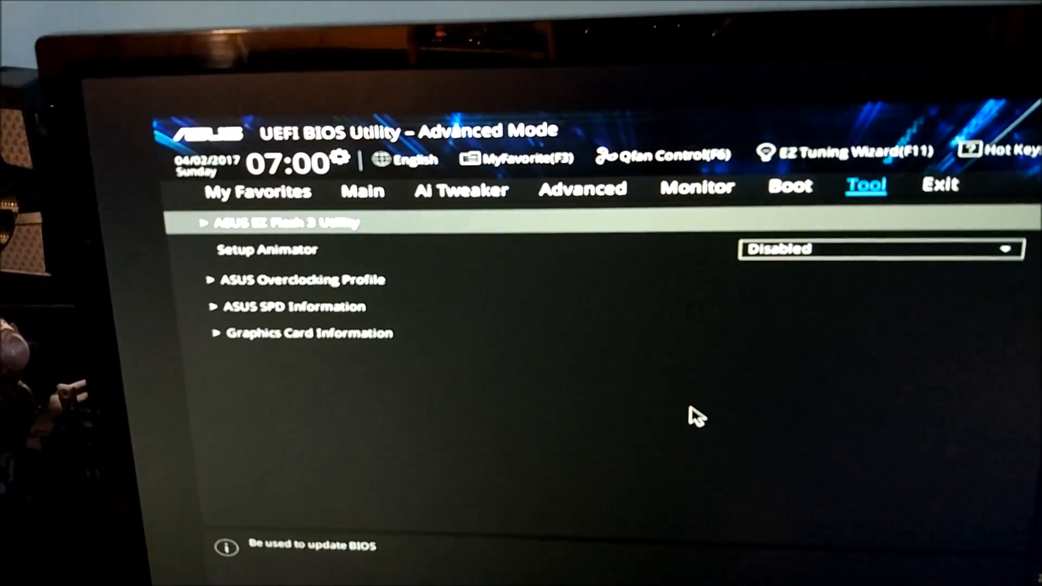
click(281, 222)
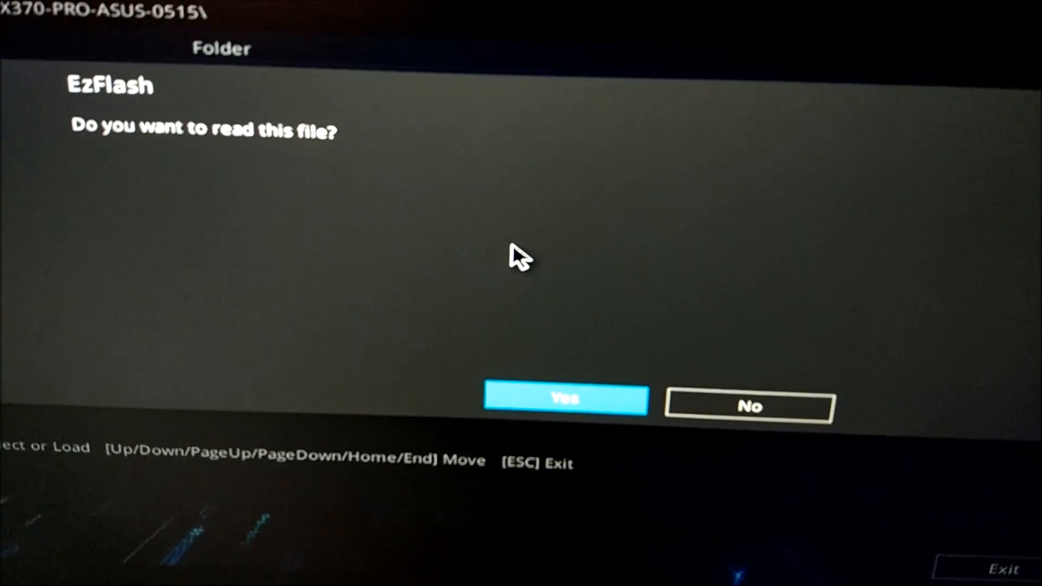
- Confirm reading the selected BIOS file and let EZ Flash complete
click(567, 399)
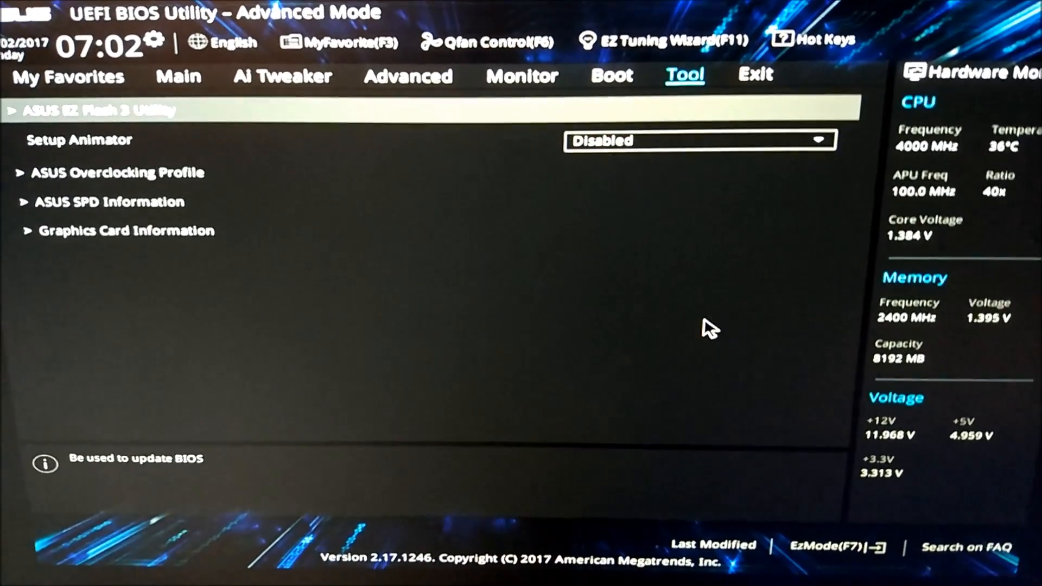
- Save changes and reset from the Exit menu, acknowledging no settings changed
click(758, 74)
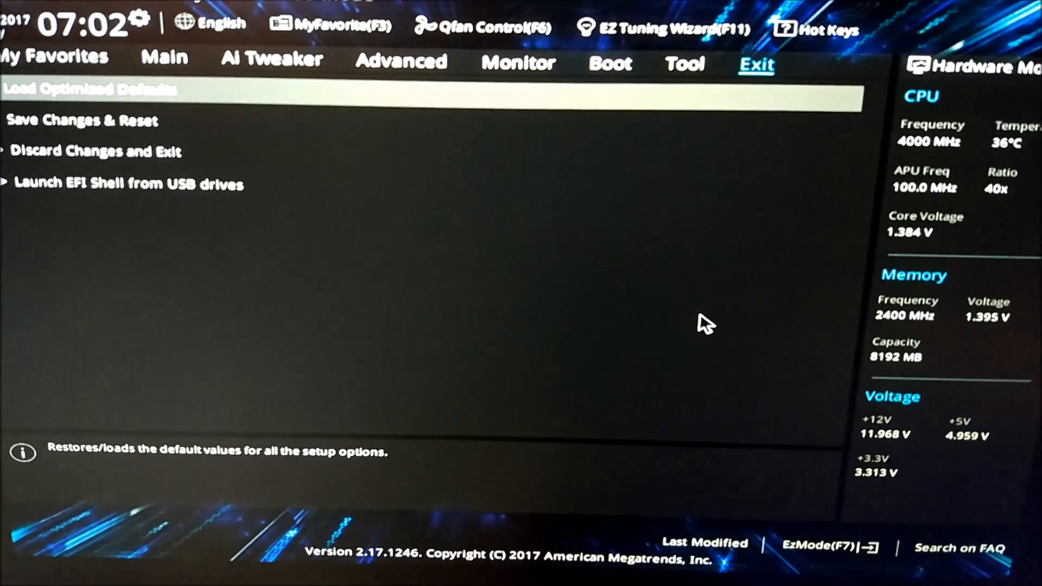
click(81, 120)
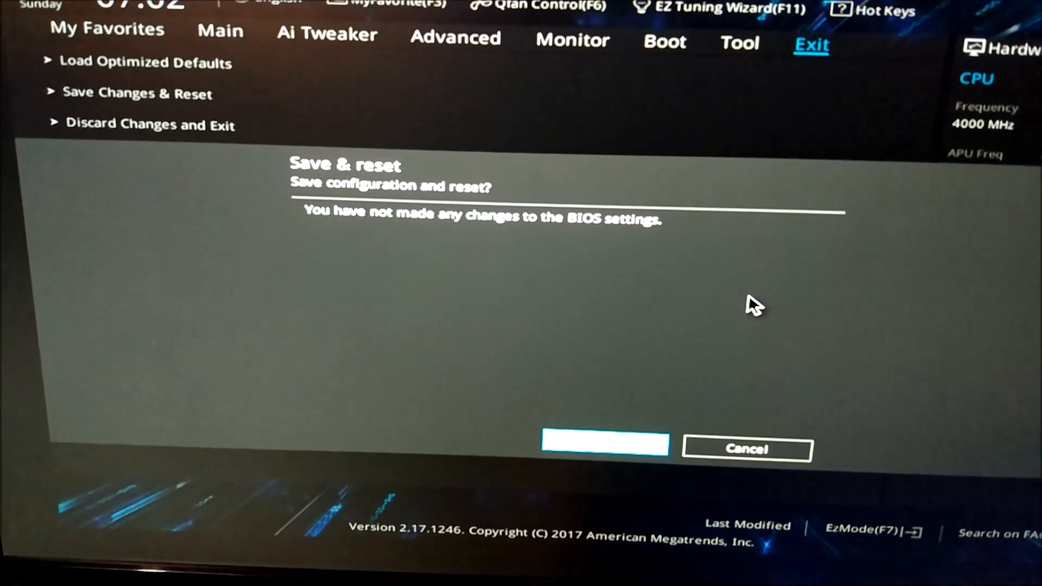
click(605, 445)
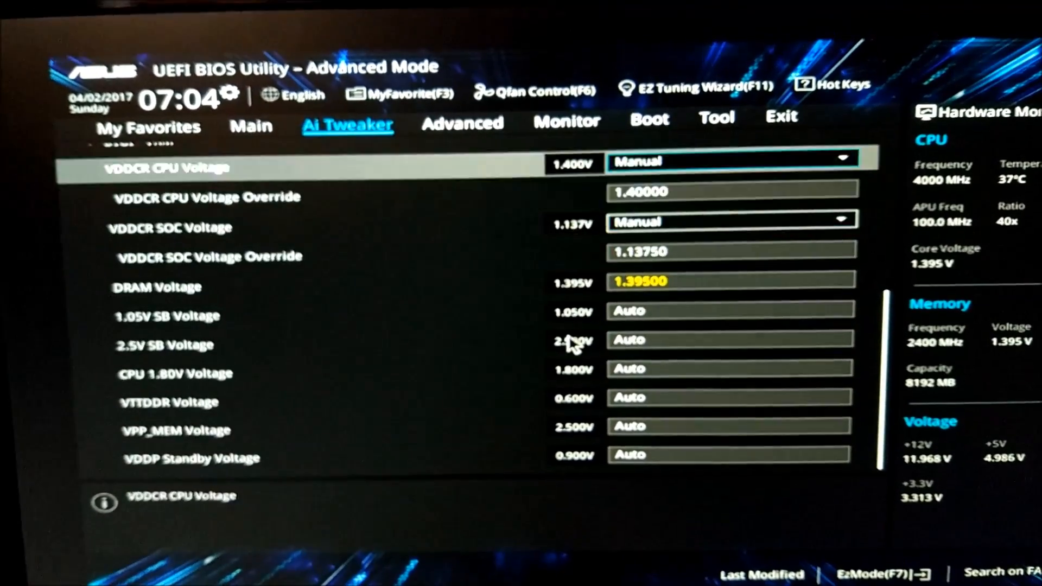
- Return to the Tool page after the post-flash reboot
click(716, 117)
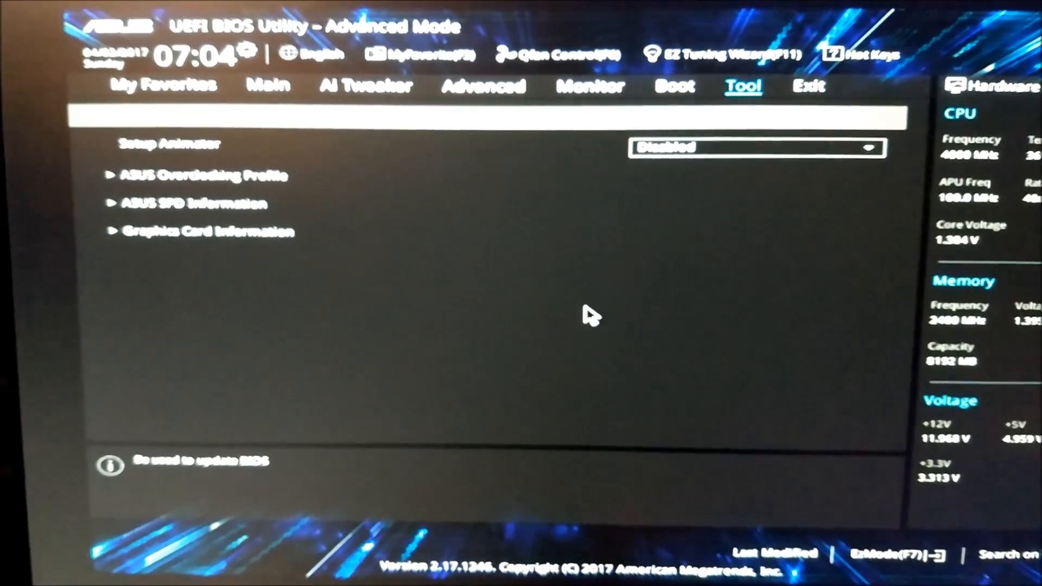
- View the overclocking profile slots, then reach Advanced CPU Configuration showing SMT Mode Auto
click(191, 176)
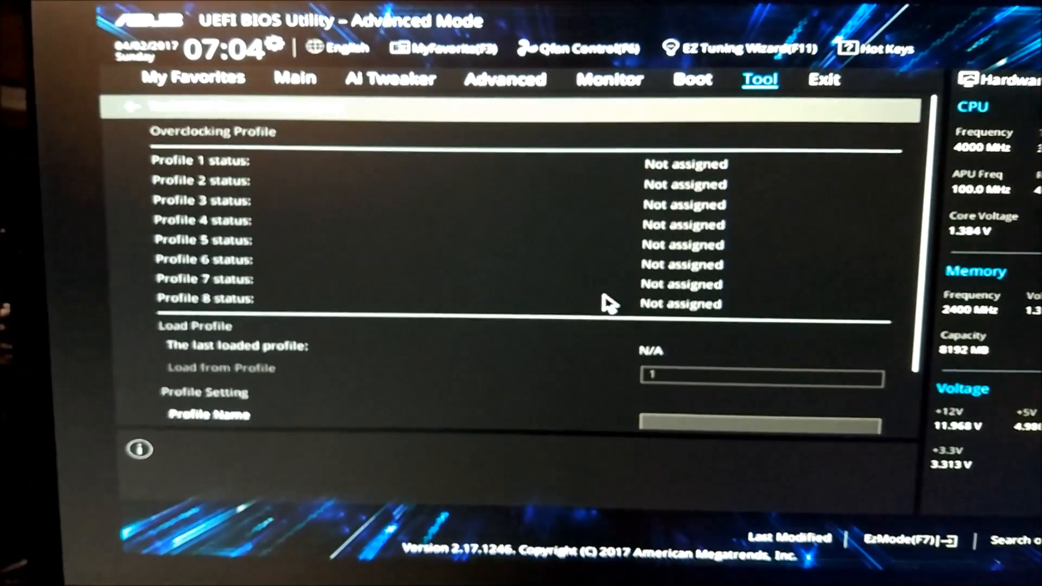
click(693, 80)
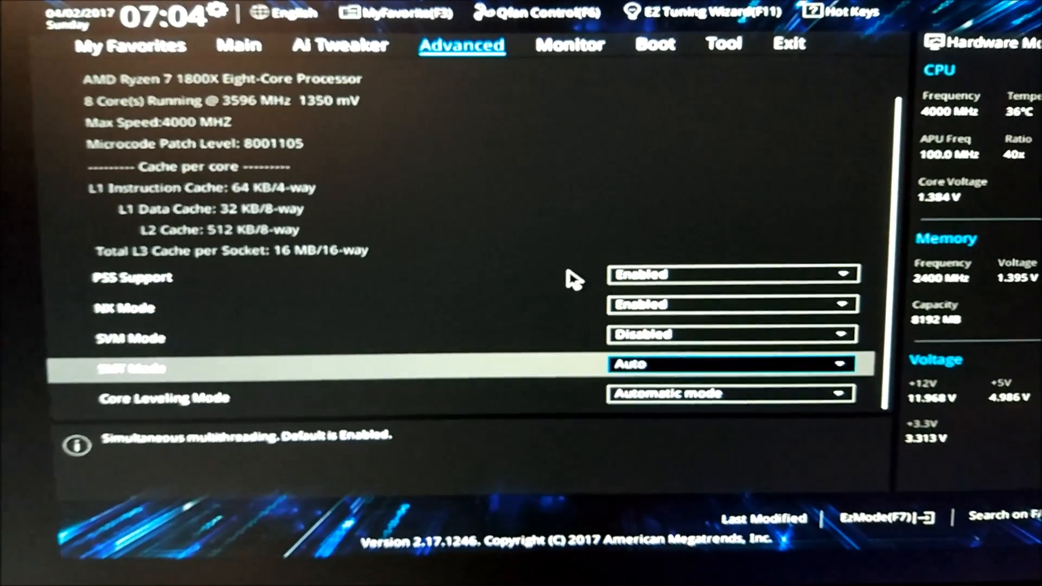
click(730, 365)
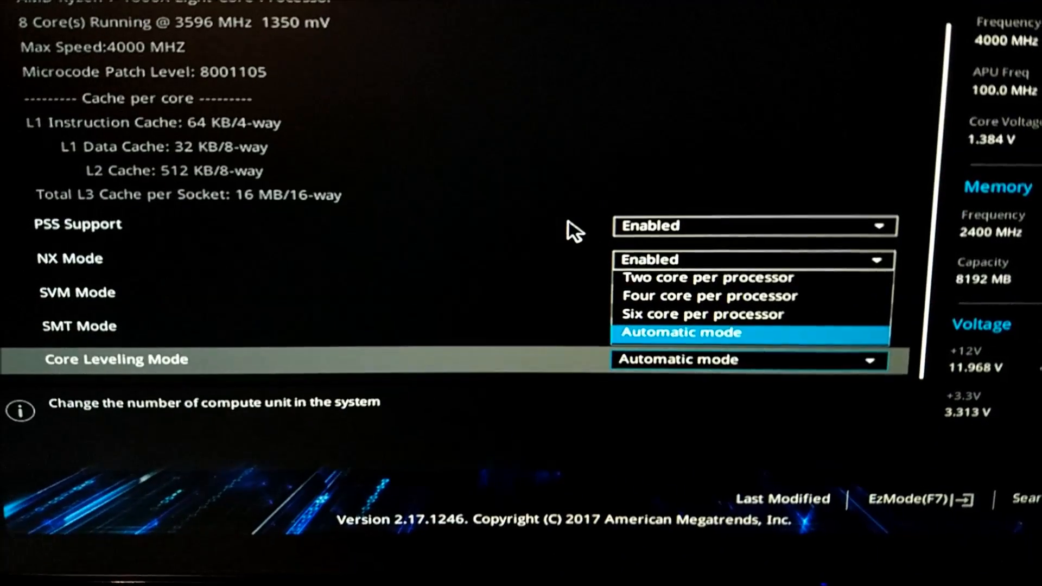
click(681, 333)
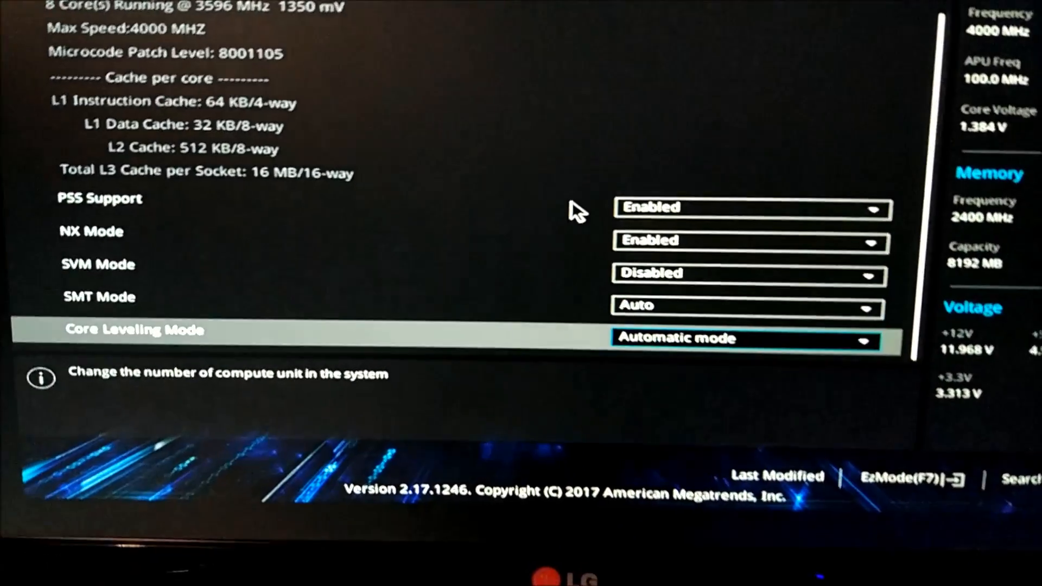